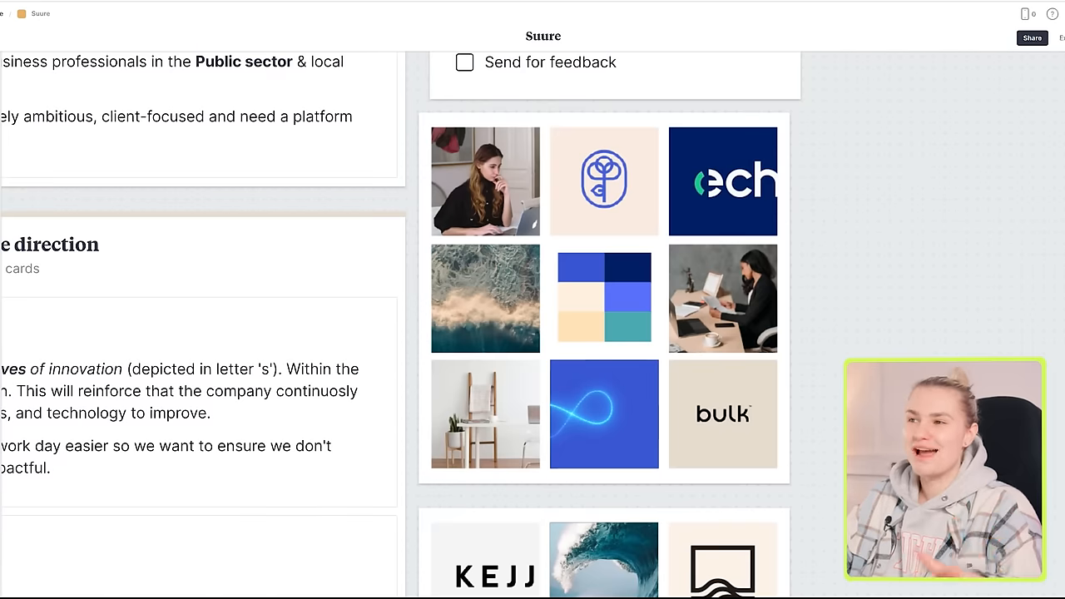
{"action": "mouse_move", "coordinate": [730, 257]}
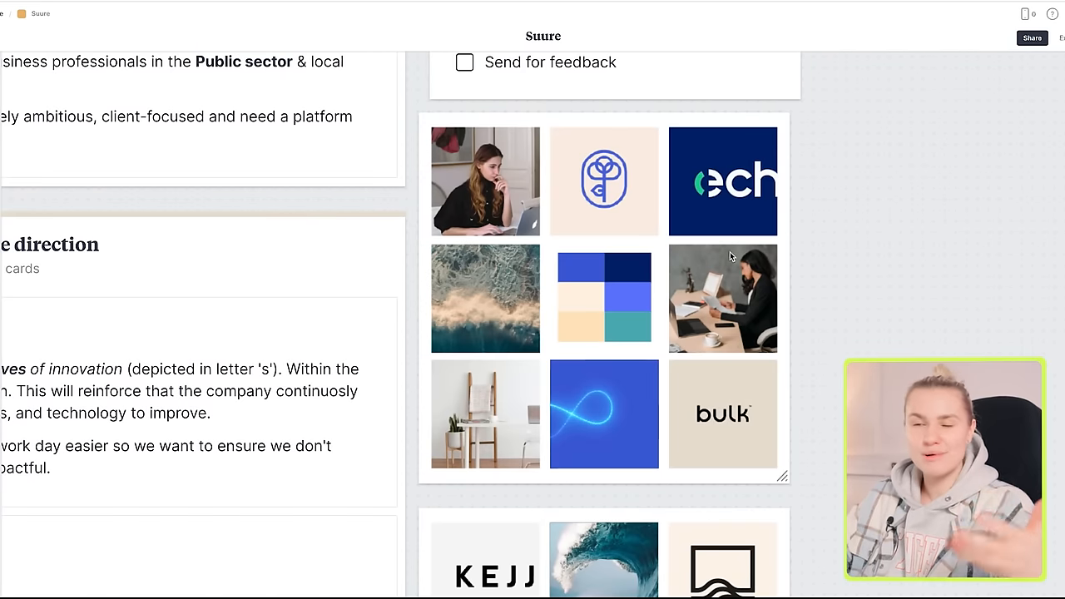
- Launch Adobe Illustrator 2023 from the macOS Dock
{"action": "scroll", "scroll_direction": "down", "scroll_amount": 3}
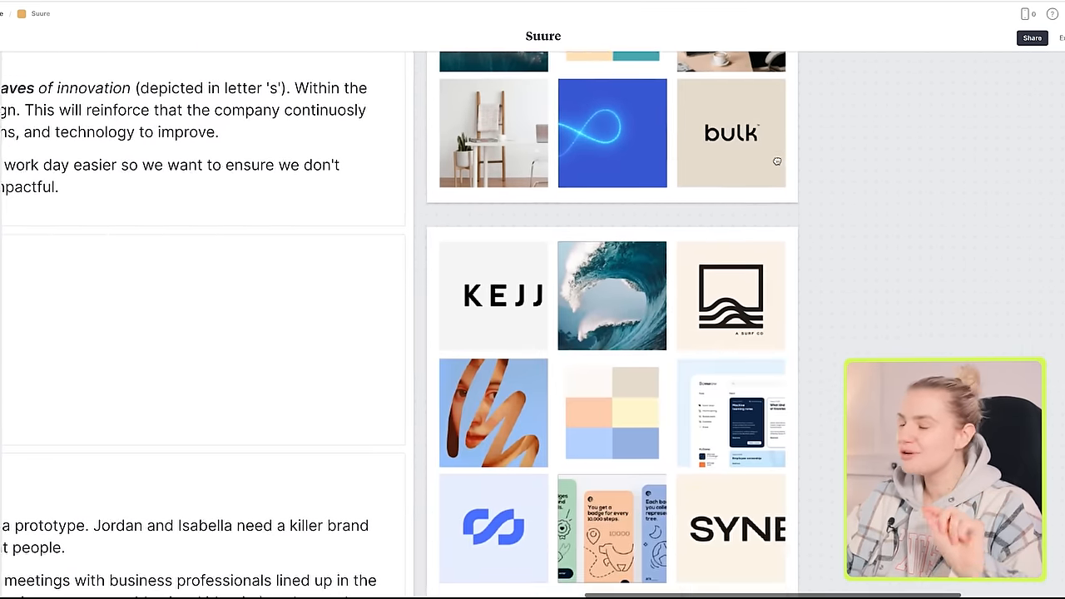
{"action": "scroll", "scroll_direction": "down", "scroll_amount": 3}
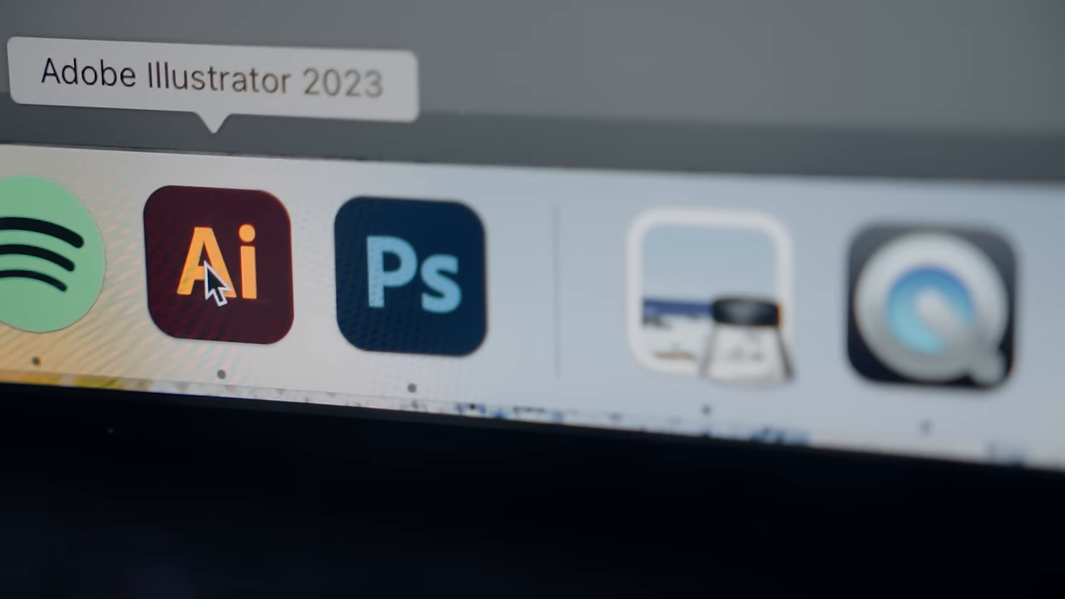
{"action": "left_click", "coordinate": [220, 274]}
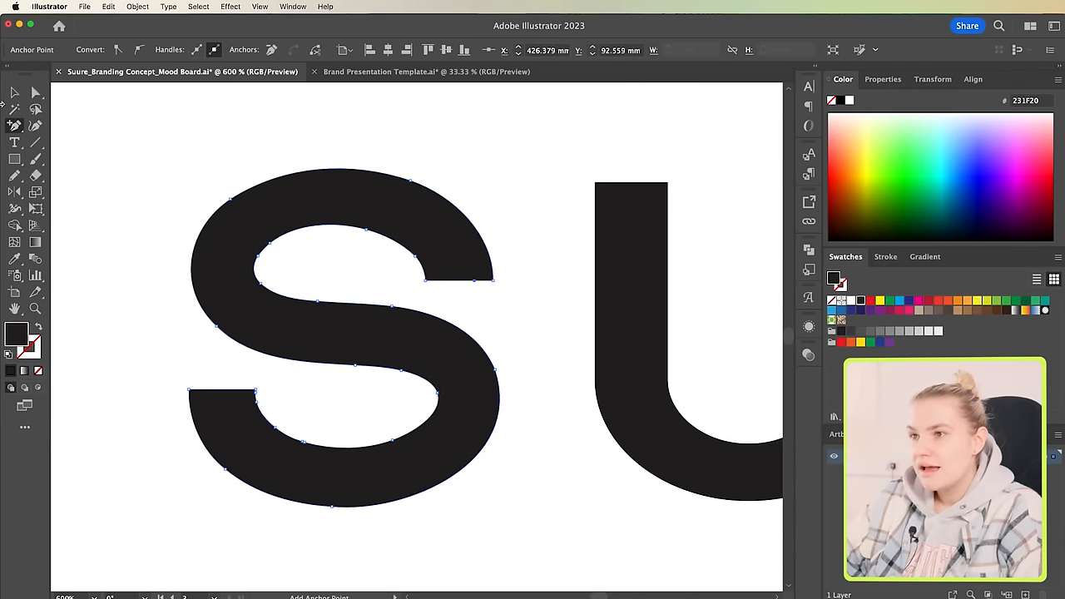
- Drag an anchor on the outlined S to refine its curve
{"action": "left_click_drag", "start_coordinate": [491, 280], "coordinate": [479, 326]}
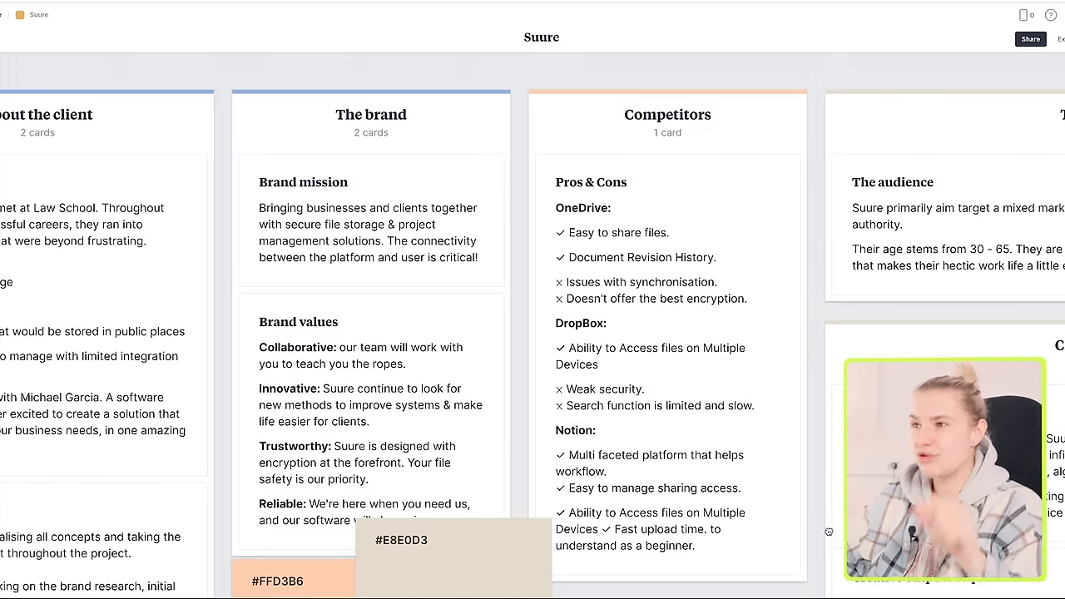
{"action": "scroll", "scroll_direction": "down", "scroll_amount": 3}
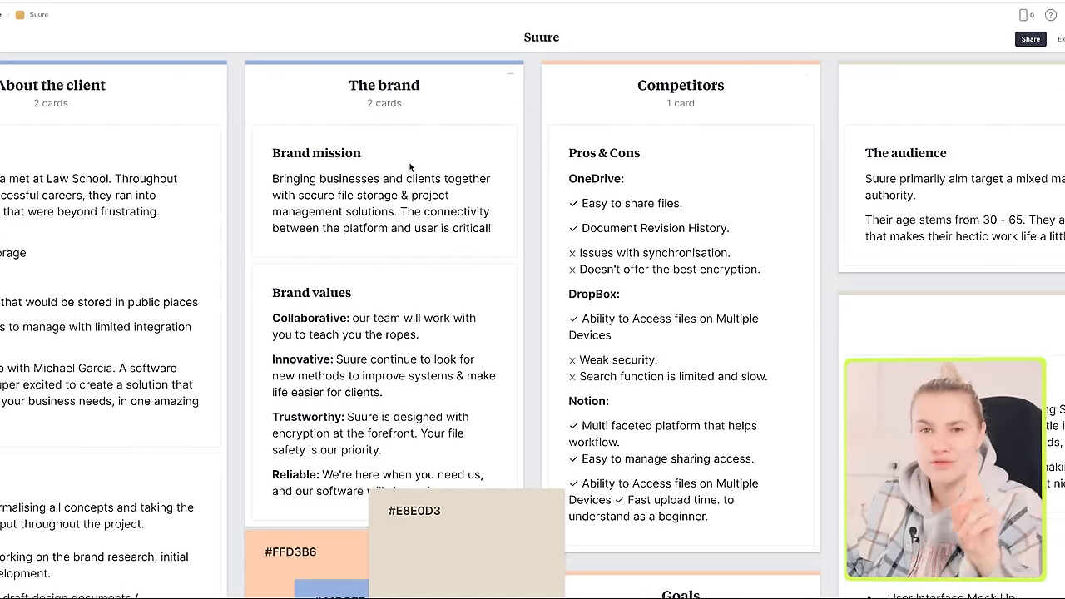
{"action": "left_click", "coordinate": [382, 191]}
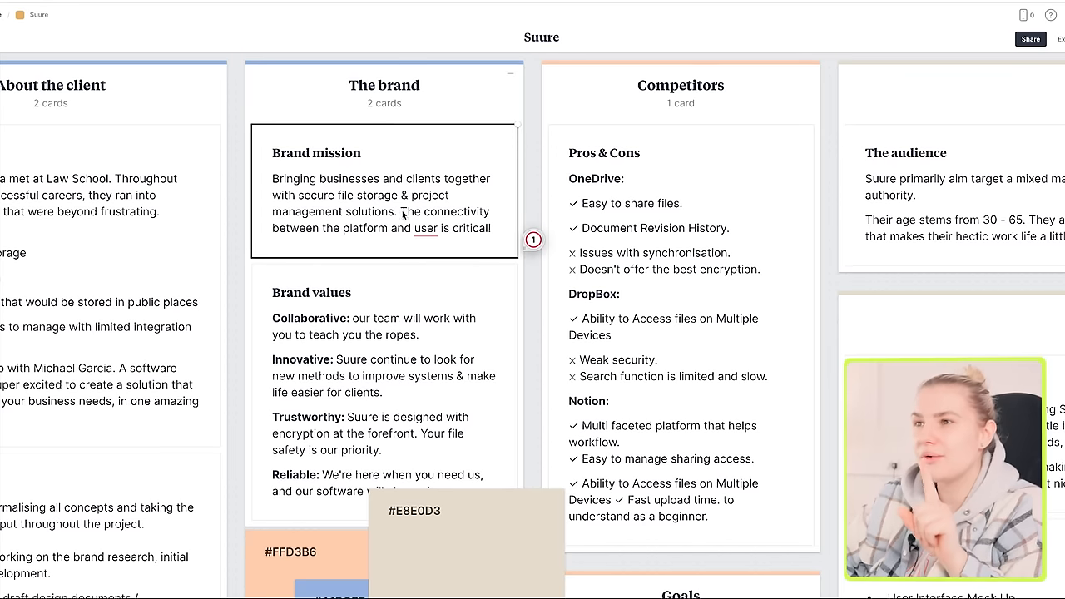
{"action": "left_click_drag", "start_coordinate": [402, 211], "coordinate": [491, 228]}
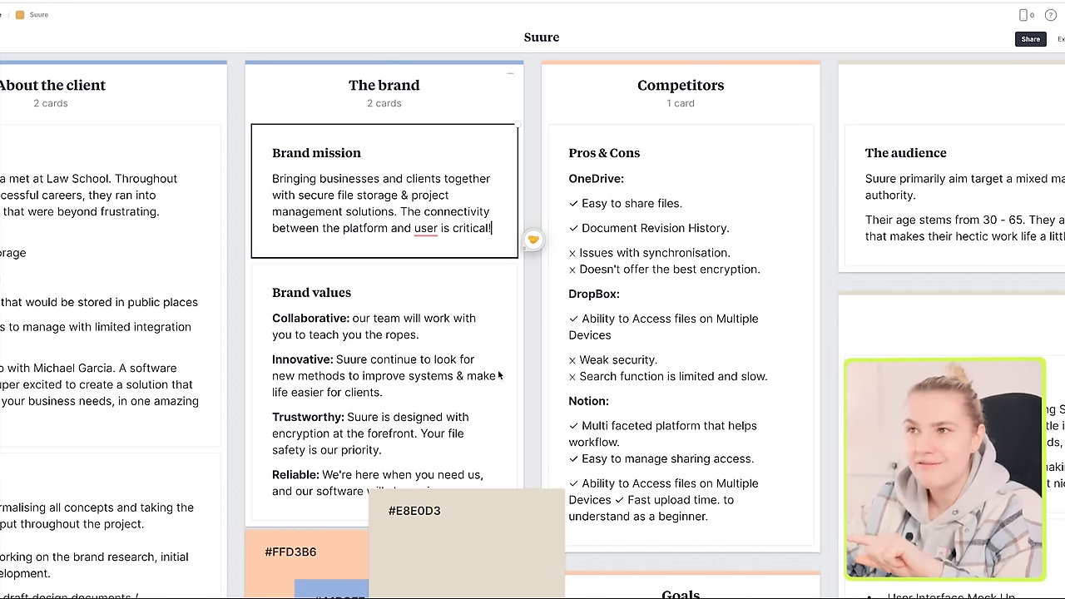
{"action": "scroll", "scroll_direction": "down", "scroll_amount": 3}
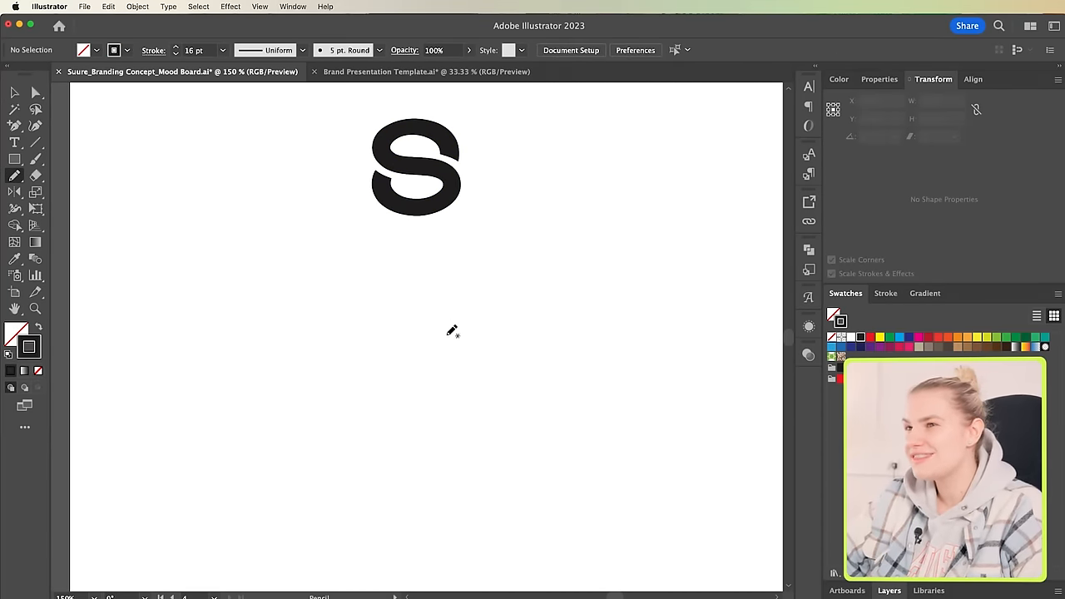
- Draw a looping 16 pt stroke below the S to start the knot mark
{"action": "left_click_drag", "start_coordinate": [452, 333], "coordinate": [489, 414]}
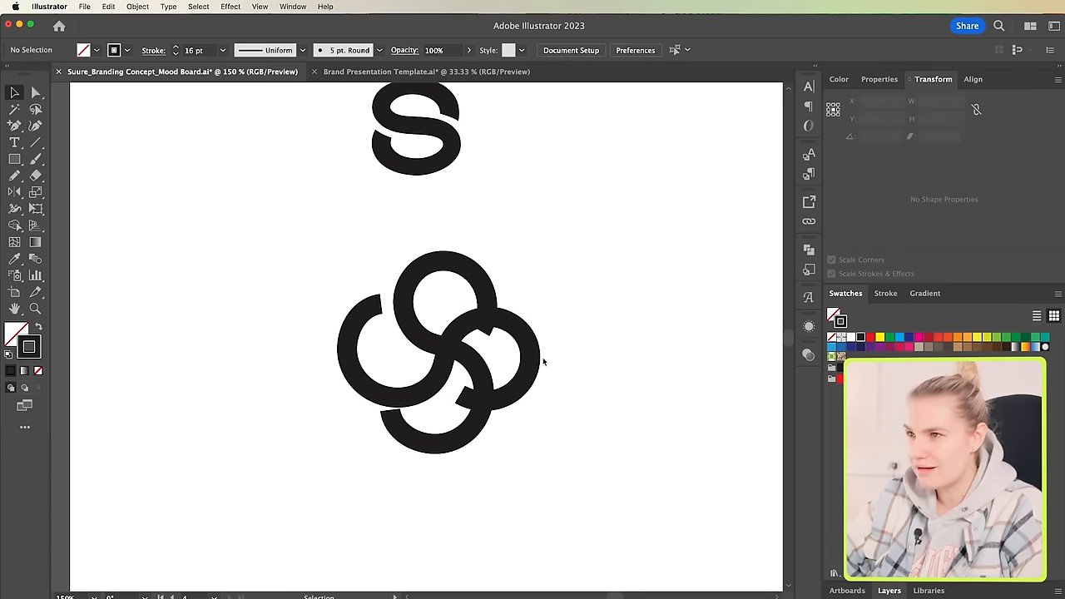
{"action": "left_click", "coordinate": [502, 333]}
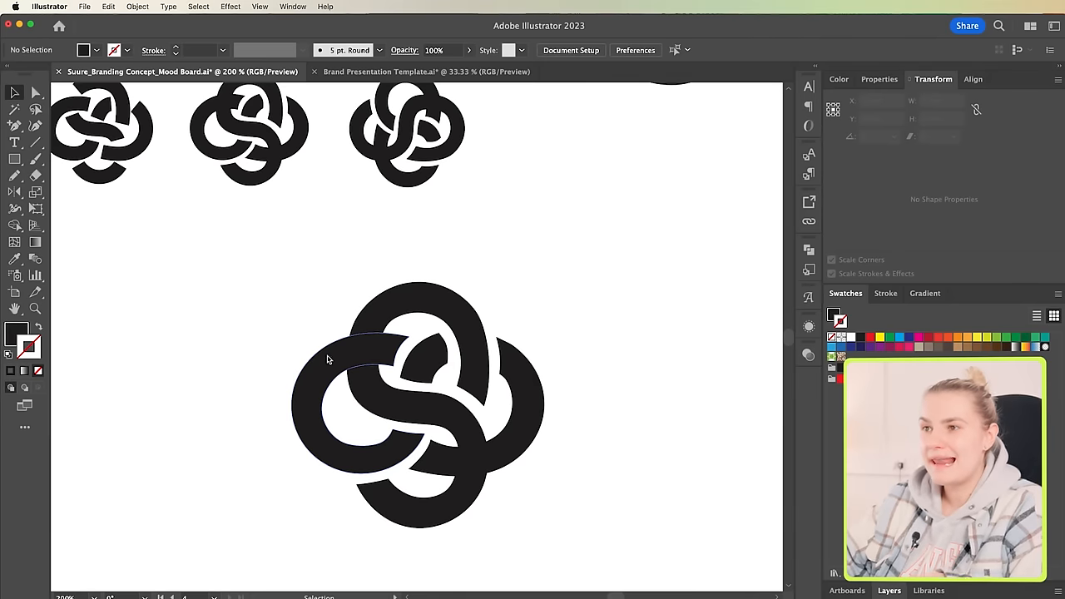
- Select a knot loop and convert its stroke into a filled shape with Outline Stroke
{"action": "left_click", "coordinate": [137, 7]}
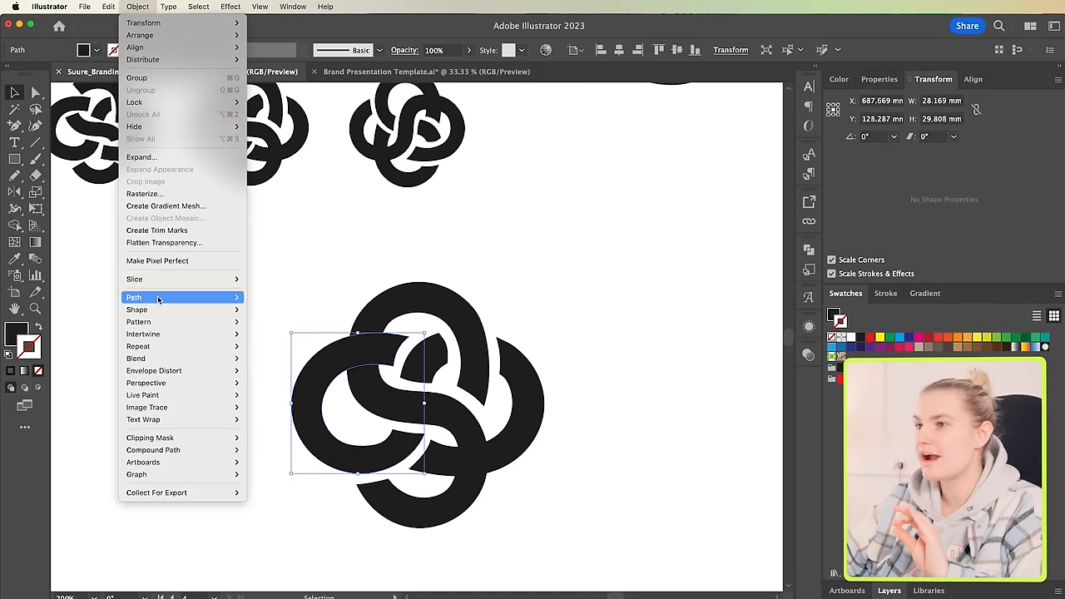
{"action": "left_click", "coordinate": [133, 297]}
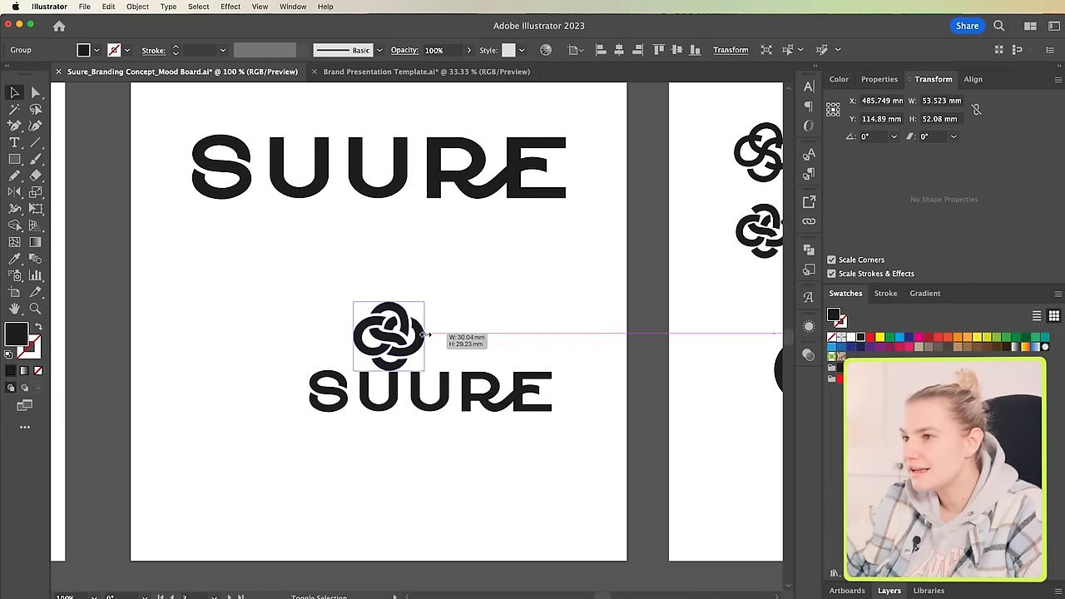
- Scale the knot mark down above the second SUURE wordmark for a stacked lockup
{"action": "left_click_drag", "start_coordinate": [389, 333], "coordinate": [260, 386]}
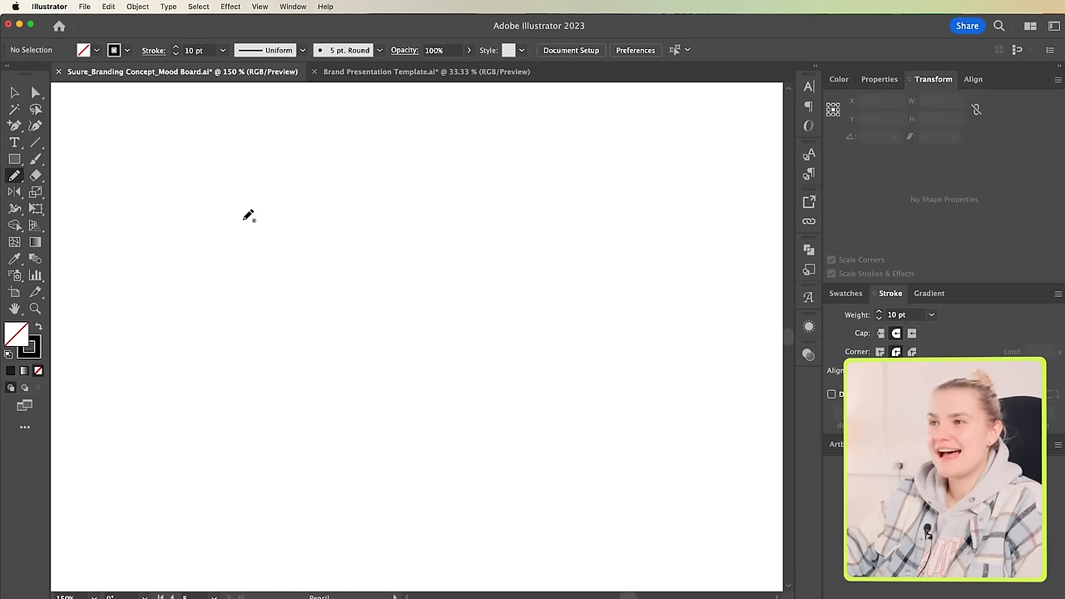
- Brush a rounded page outline and reduce its stroke weight to 7 pt
{"action": "left_click_drag", "start_coordinate": [243, 218], "coordinate": [376, 383]}
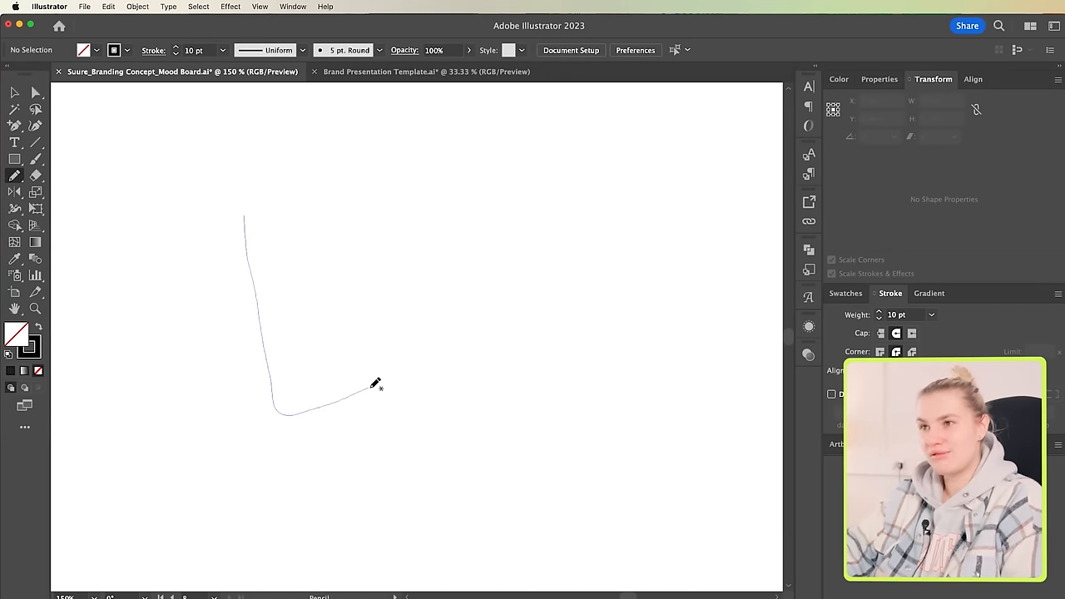
{"action": "left_click_drag", "start_coordinate": [374, 384], "coordinate": [256, 203]}
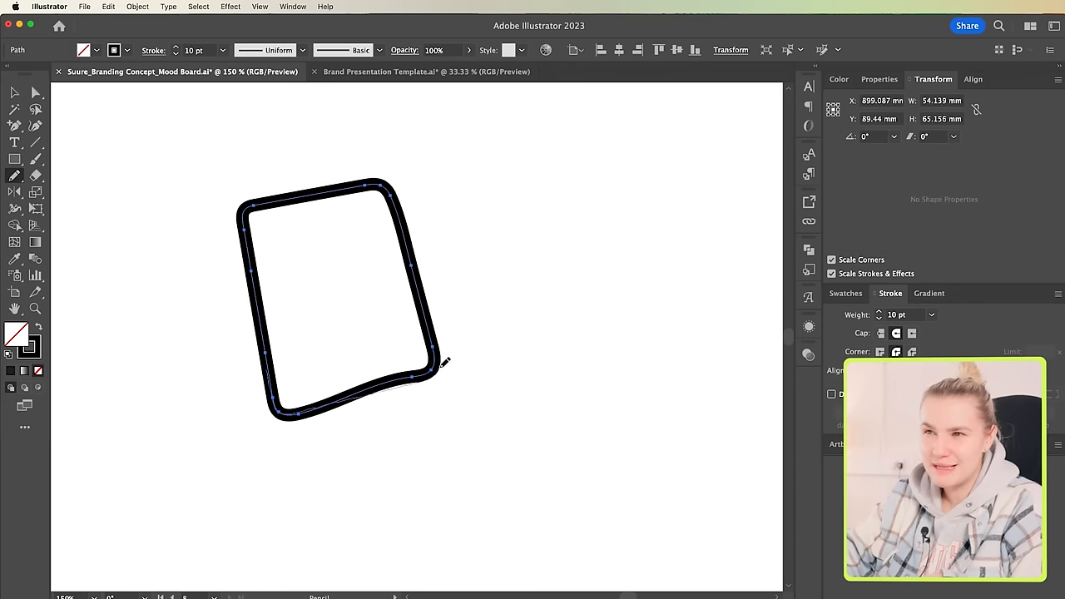
{"action": "left_click_drag", "start_coordinate": [446, 363], "coordinate": [436, 331]}
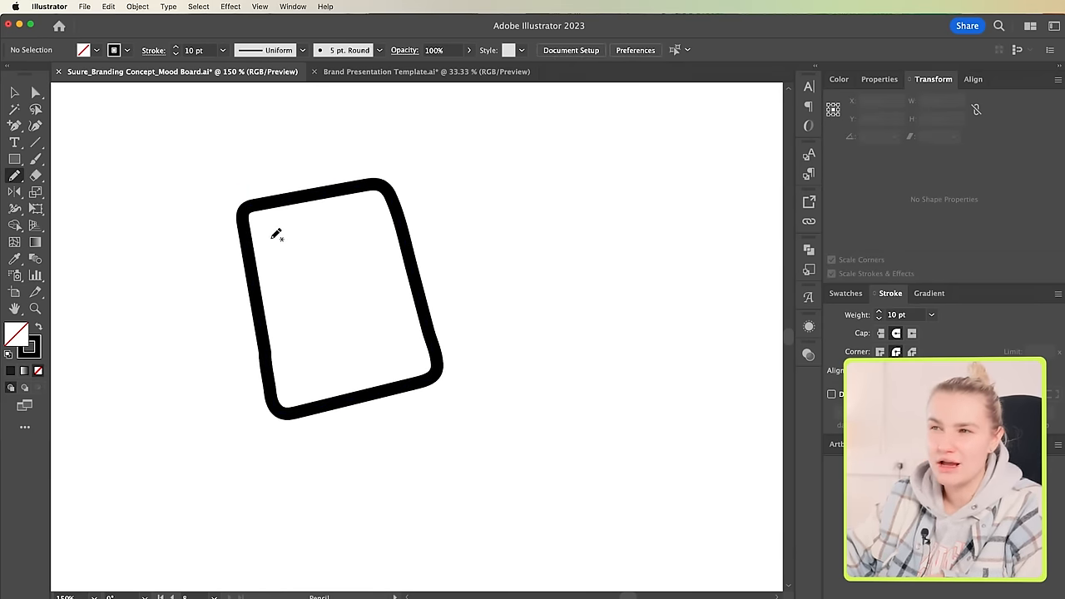
{"action": "left_click", "coordinate": [342, 292]}
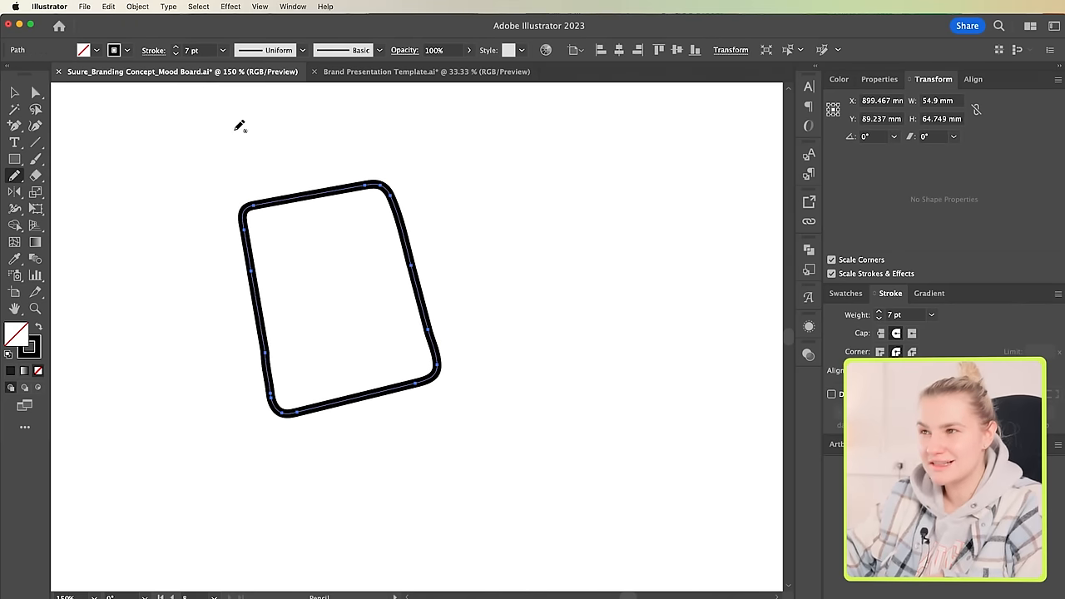
{"action": "left_click", "coordinate": [583, 457]}
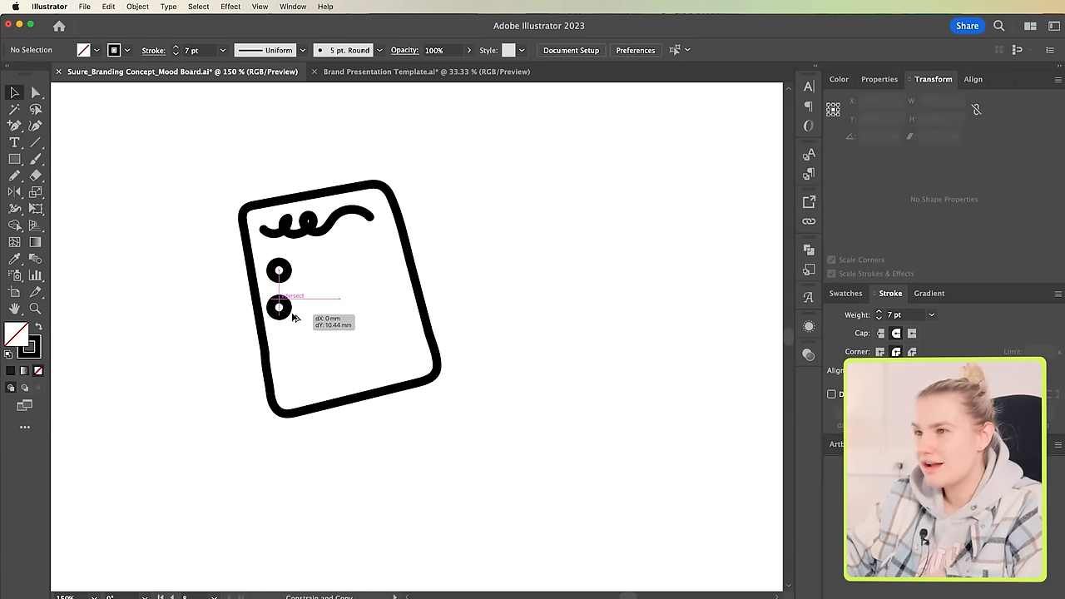
- Alt-drag a checklist circle down into the next list row
{"action": "left_click_drag", "start_coordinate": [280, 296], "coordinate": [287, 309]}
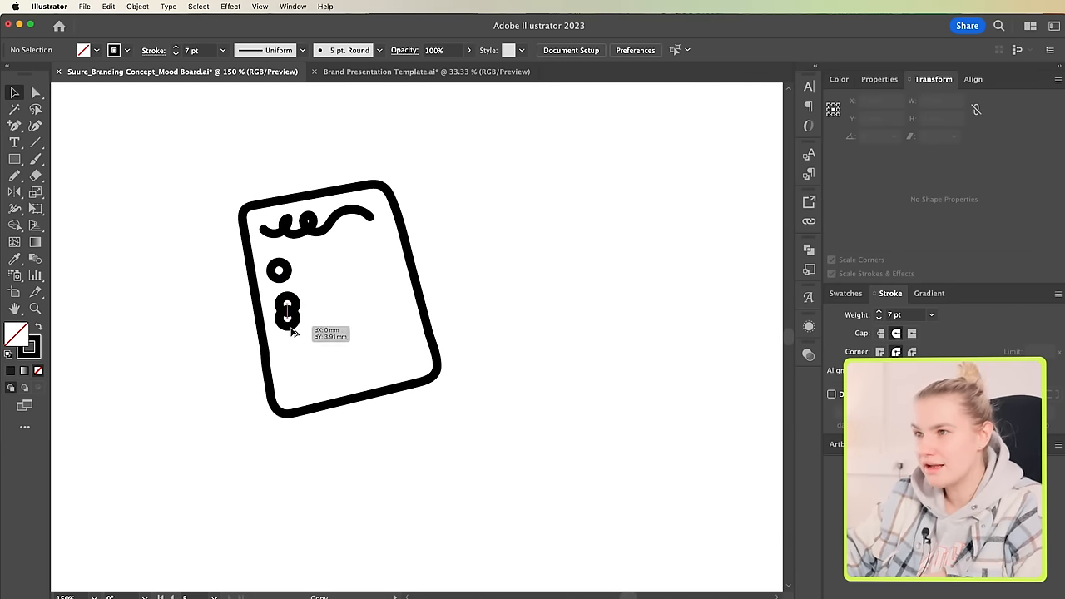
{"action": "left_click_drag", "start_coordinate": [286, 312], "coordinate": [296, 341]}
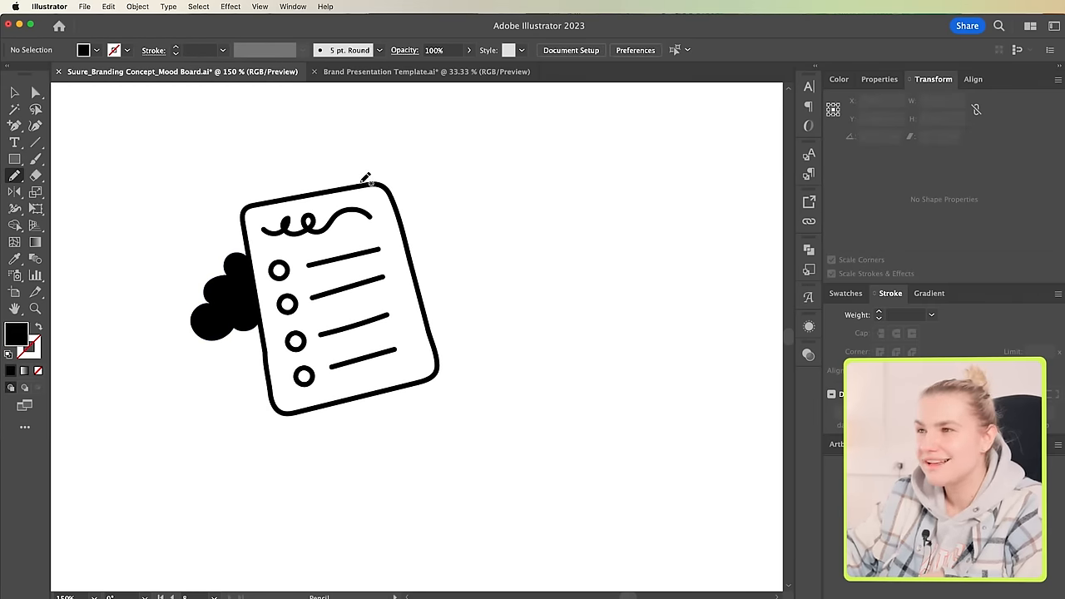
- Brush another hand-drawn detail above the checklist icon
{"action": "left_click_drag", "start_coordinate": [343, 180], "coordinate": [399, 170]}
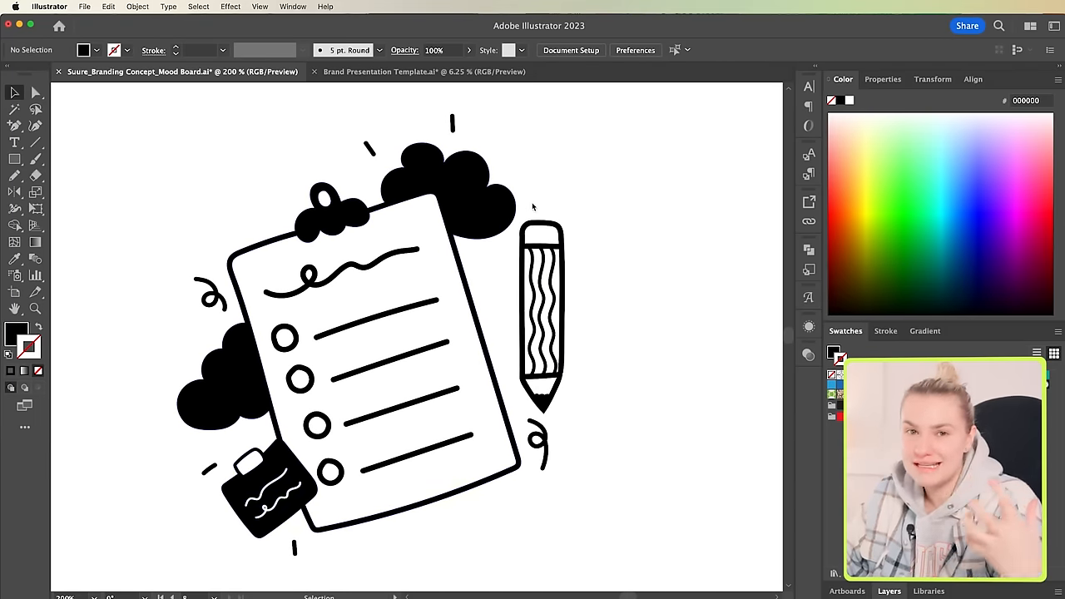
{"action": "mouse_move", "coordinate": [667, 374]}
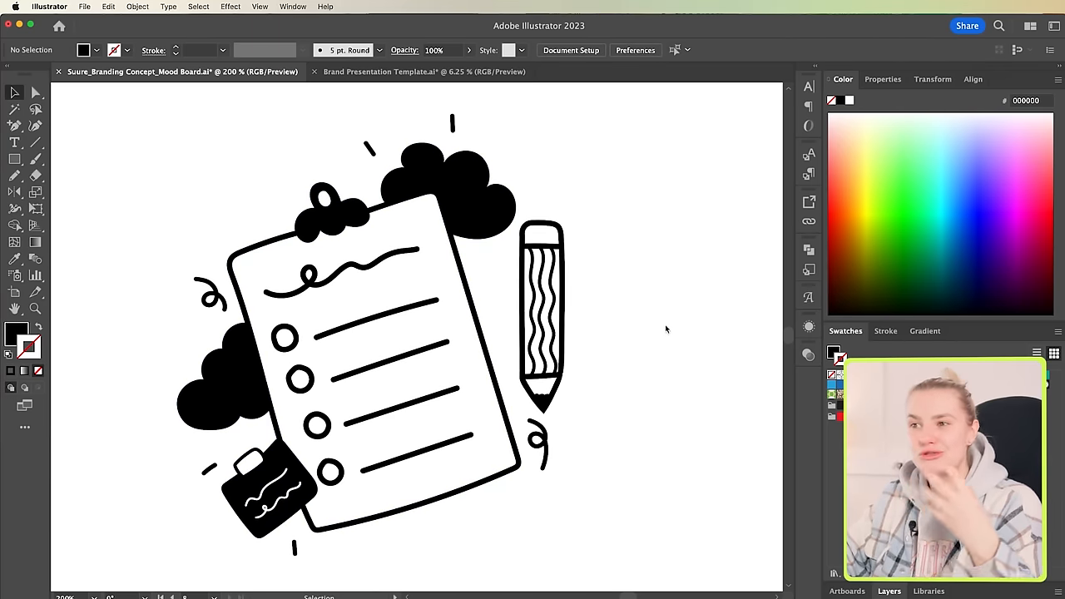
{"action": "mouse_move", "coordinate": [644, 313]}
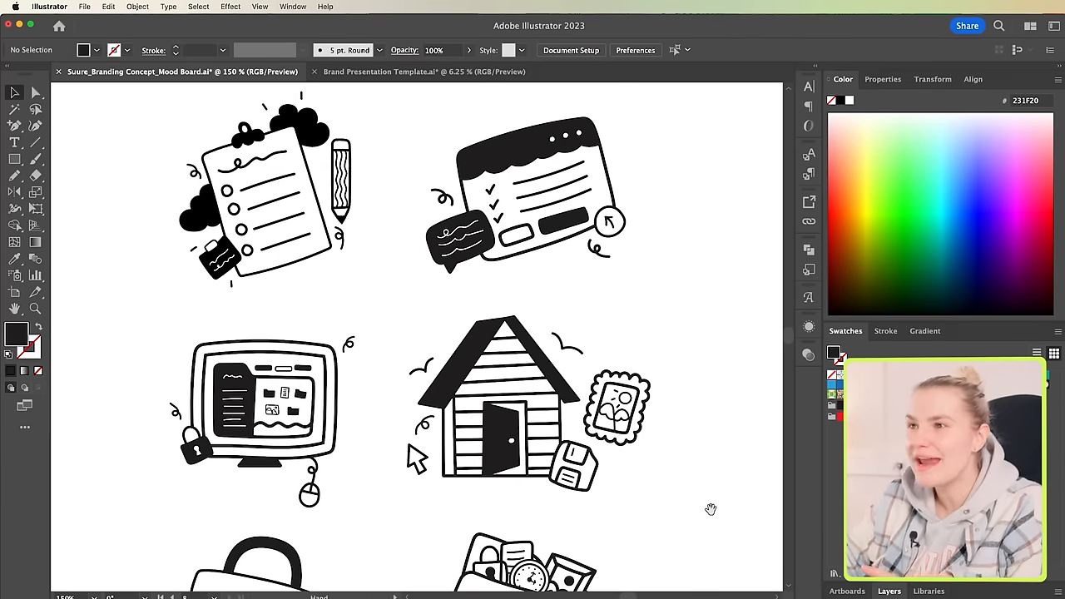
- Scroll the artboard to show the completed doodle icons
{"action": "scroll", "scroll_direction": "down", "scroll_amount": 3}
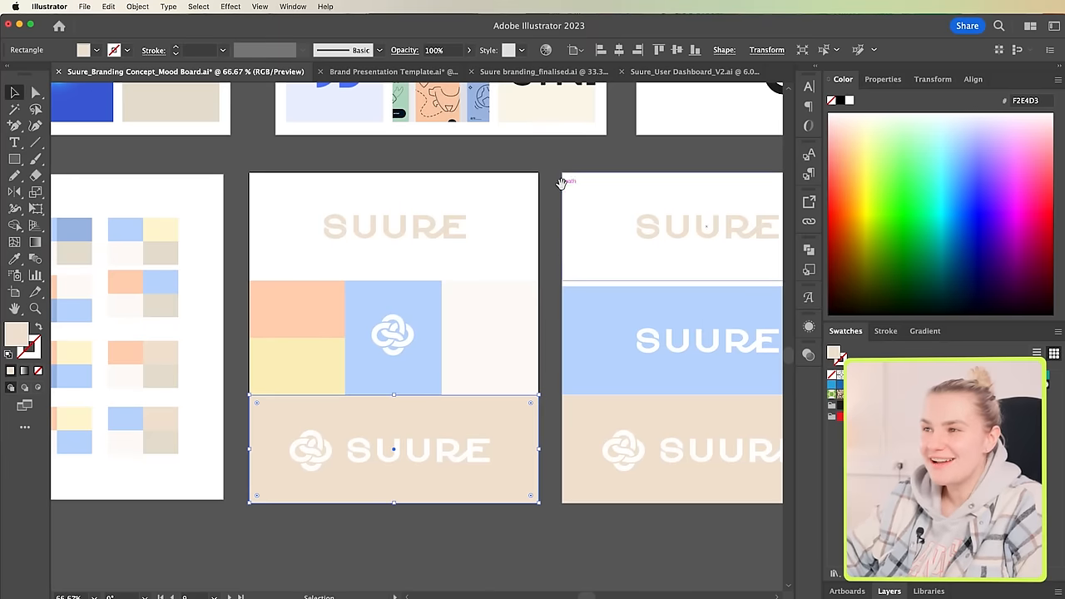
- Deselect the beige lockup background rectangle on the palette artboard
{"action": "left_click", "coordinate": [572, 160]}
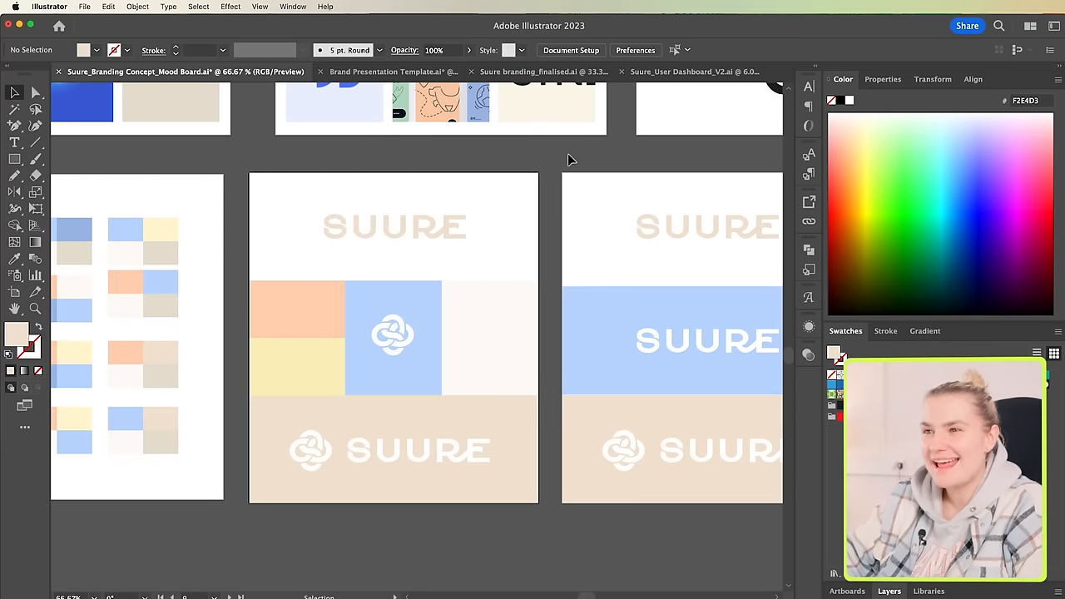